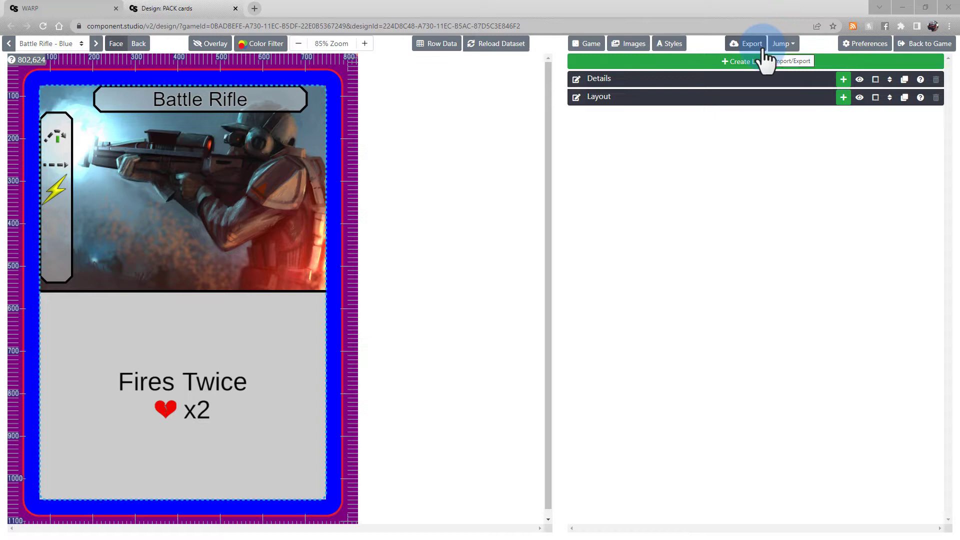
- Reveal the Export dropdown for the Battle Rifle card design
{"action": "left_click", "coordinate": [746, 43]}
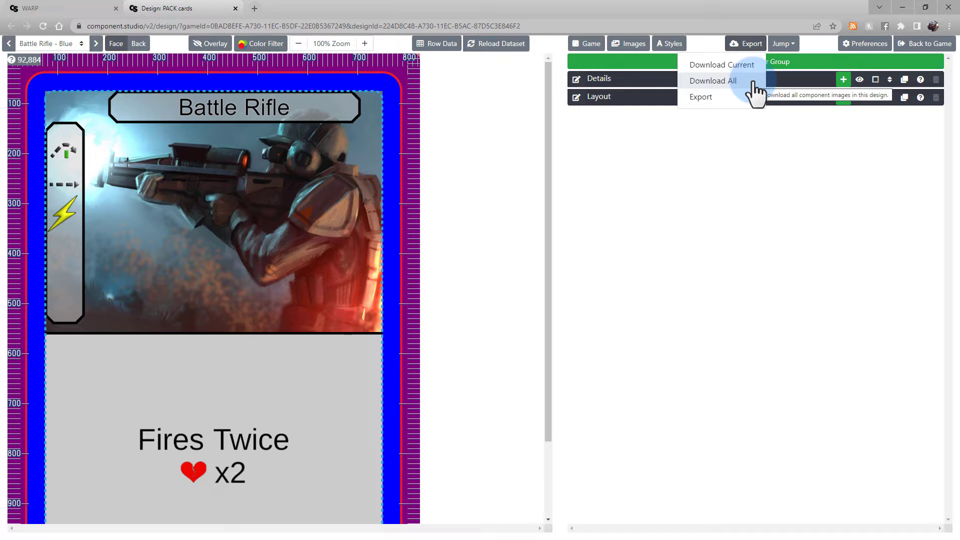
- Download All, saving the card face and card back PNGs to Downloads, then return to Export
{"action": "left_click", "coordinate": [712, 80]}
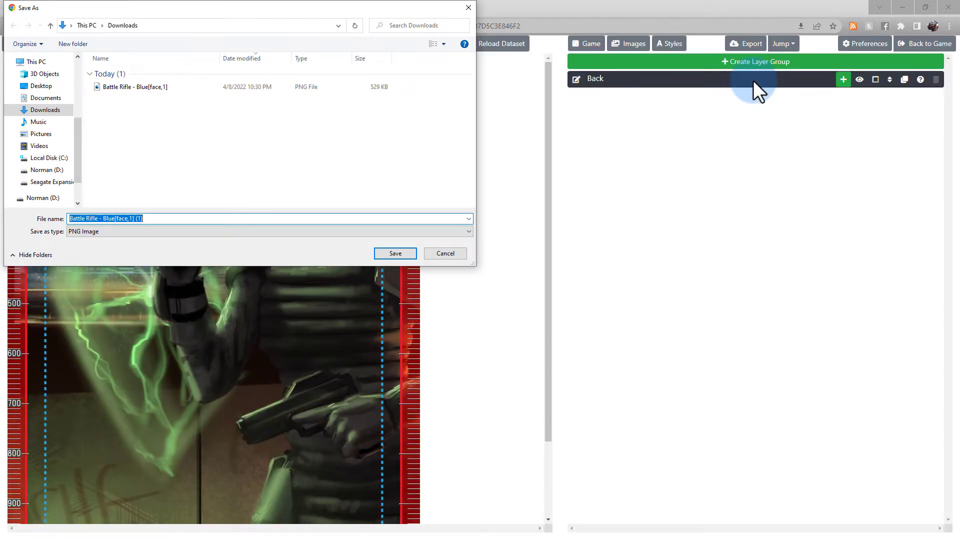
{"action": "mouse_move", "coordinate": [395, 254]}
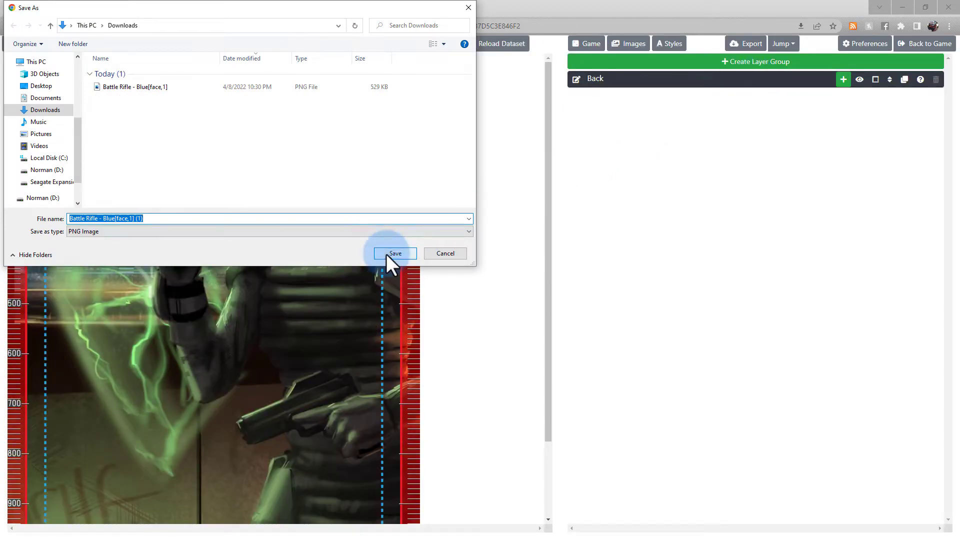
{"action": "left_click", "coordinate": [394, 253]}
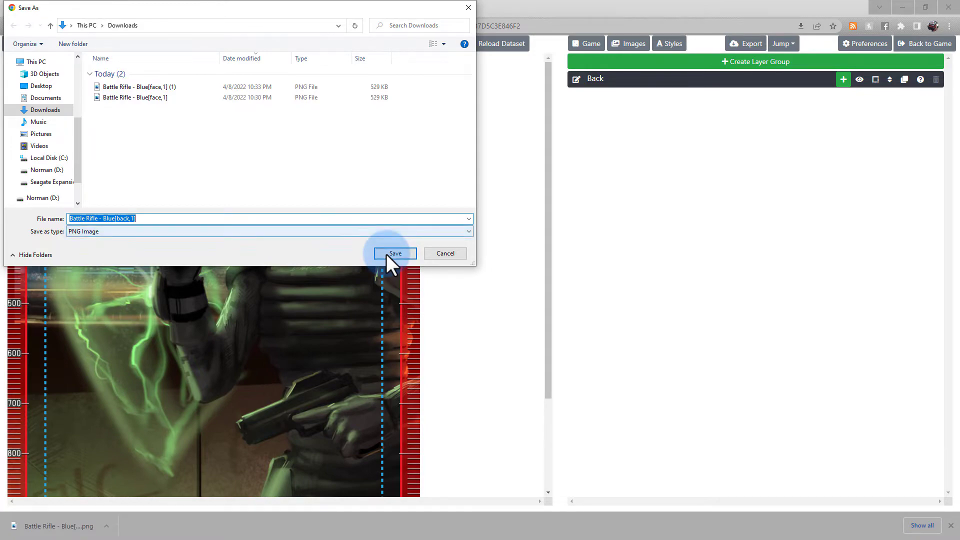
{"action": "left_click", "coordinate": [395, 254]}
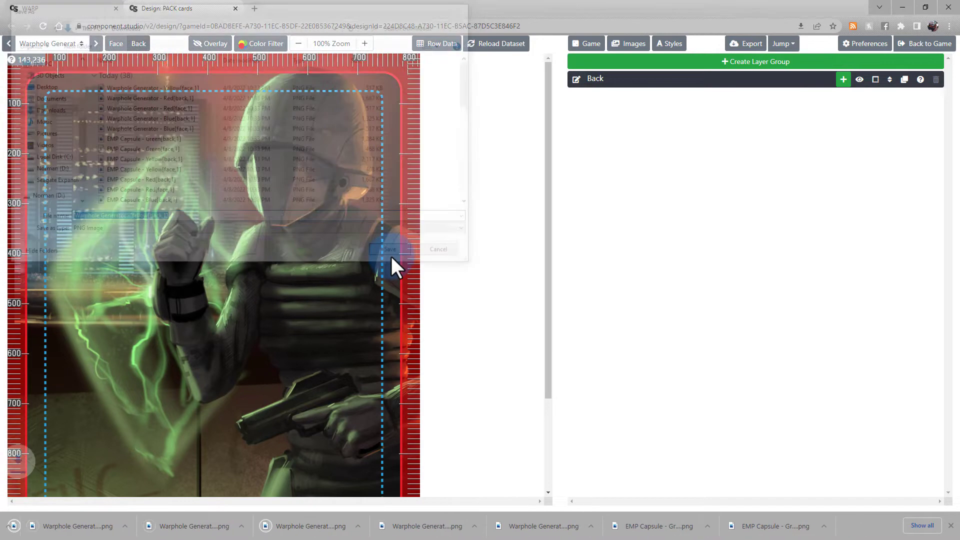
{"action": "left_click", "coordinate": [746, 43]}
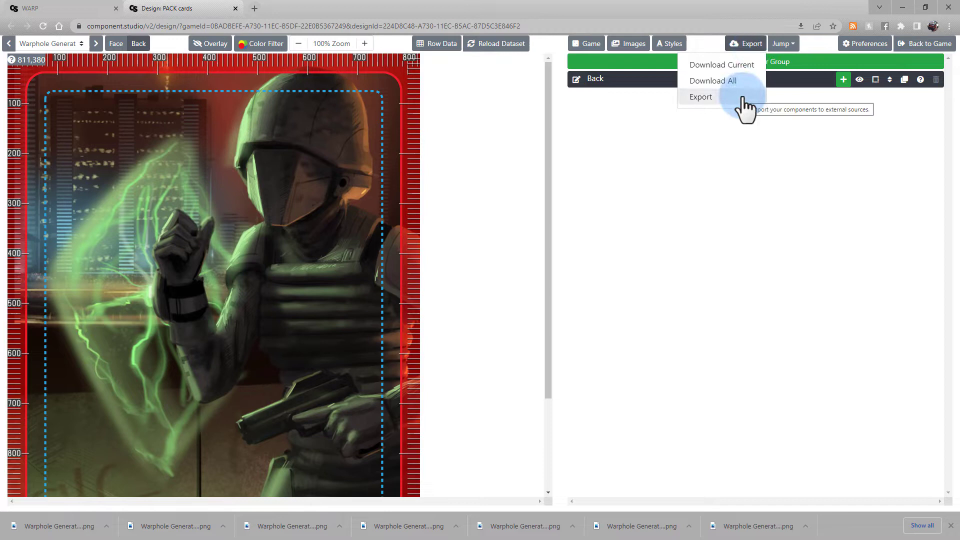
- Review the Archive export settings, keeping Create New Archive, then head to the WARP game
{"action": "left_click", "coordinate": [700, 97]}
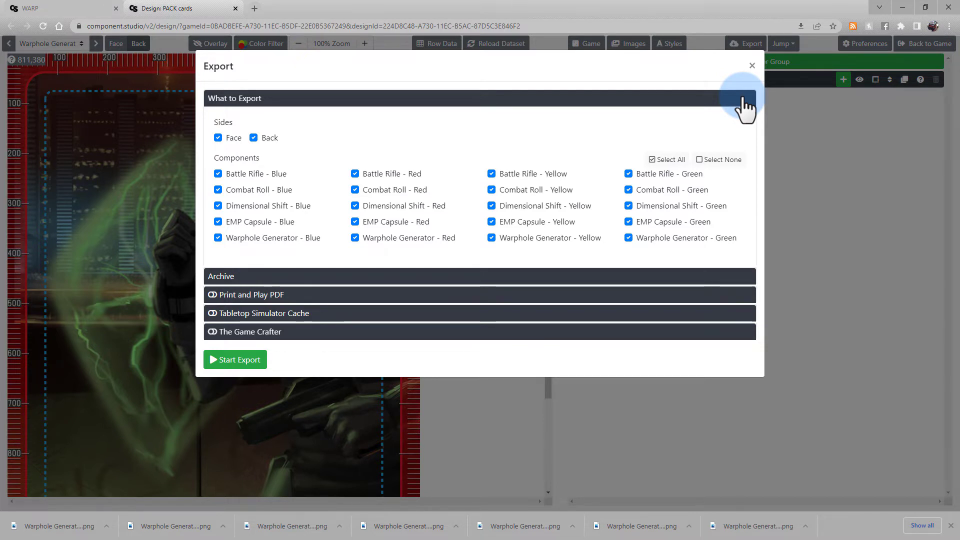
{"action": "left_click", "coordinate": [218, 174]}
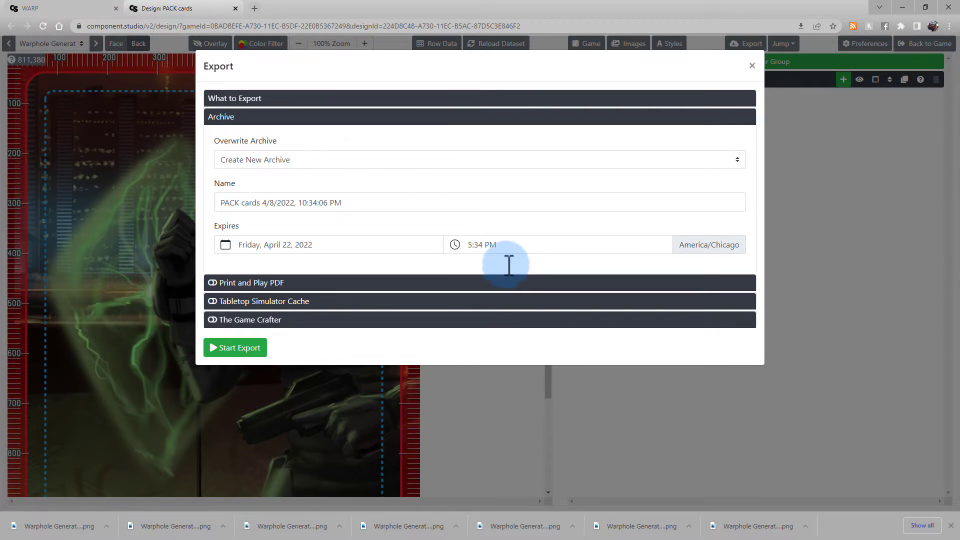
{"action": "left_click", "coordinate": [504, 150]}
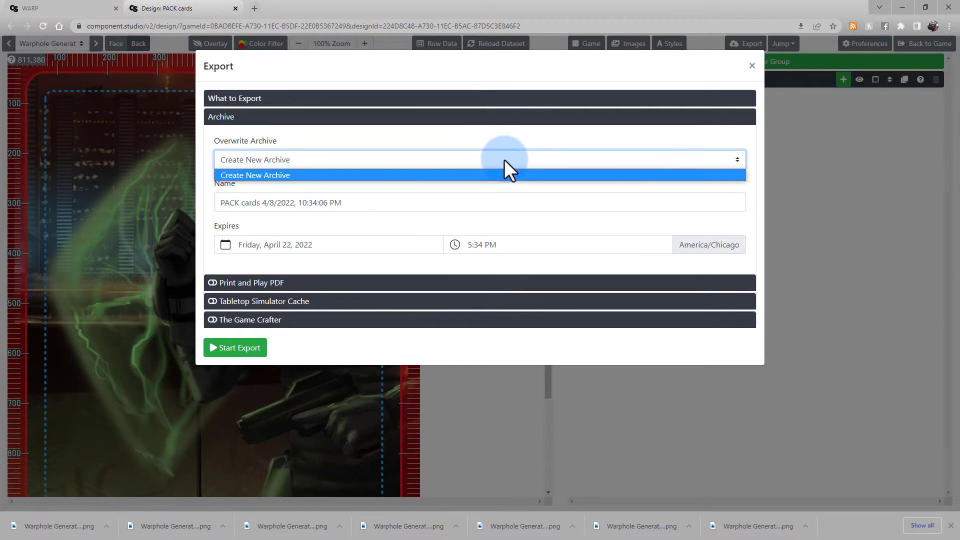
{"action": "left_click", "coordinate": [255, 175]}
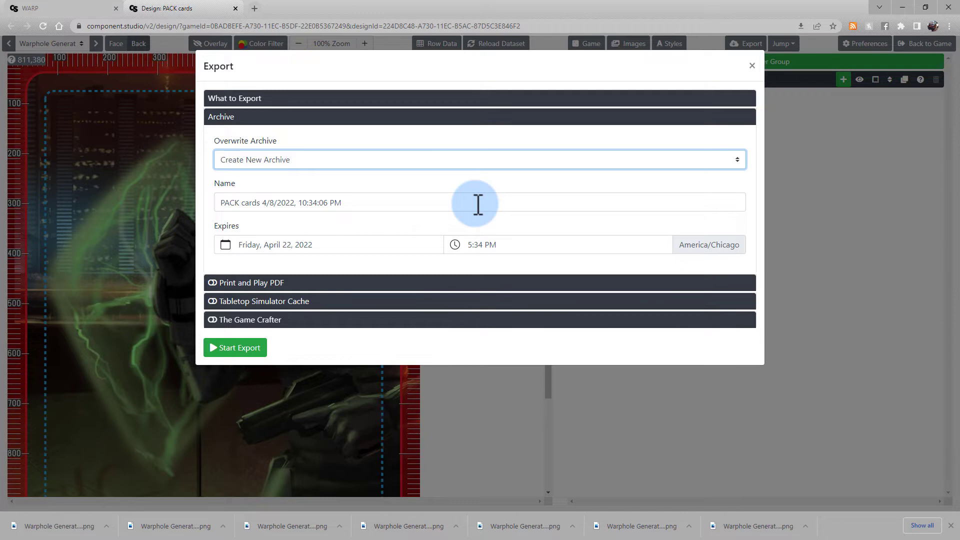
{"action": "left_click", "coordinate": [50, 13]}
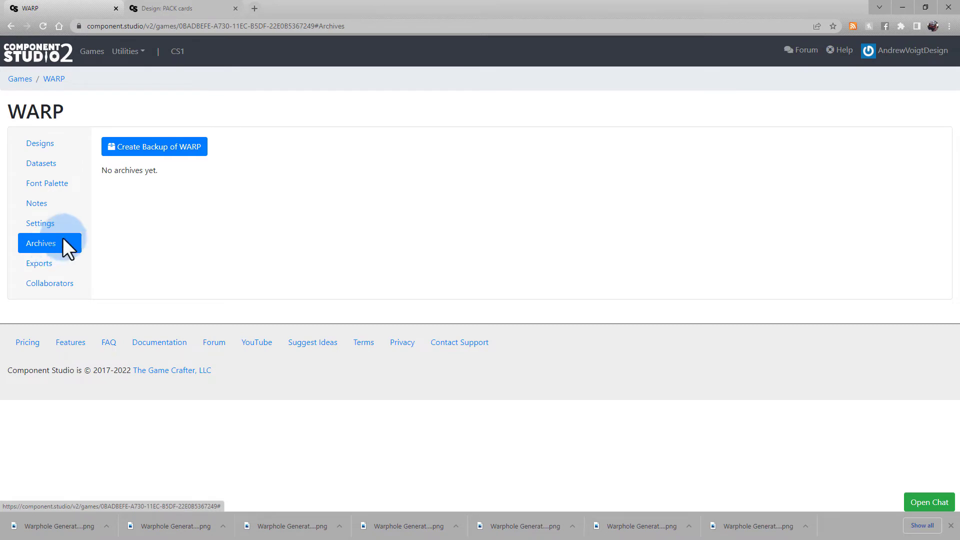
- Create a backup archive of WARP from its Archives page
{"action": "left_click", "coordinate": [154, 146]}
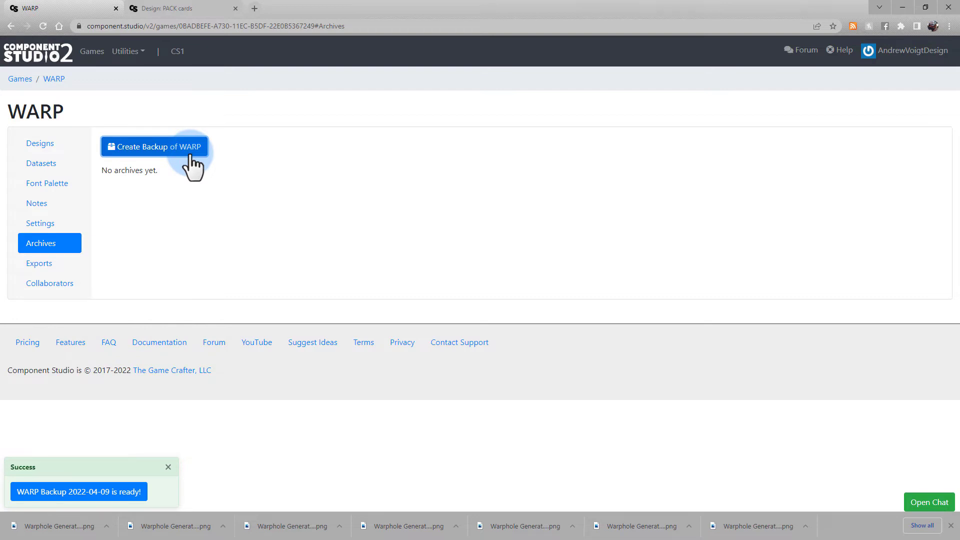
{"action": "left_click", "coordinate": [78, 491]}
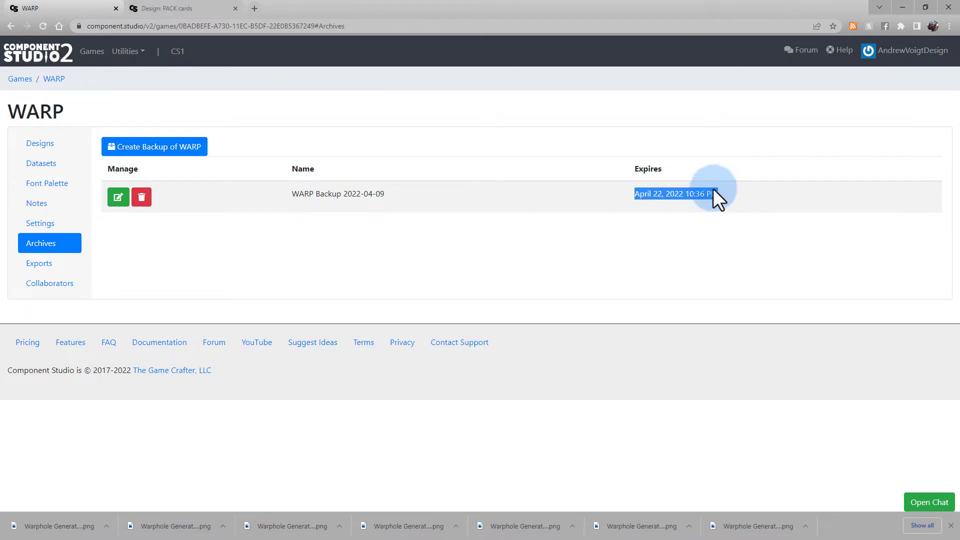
- Enable Print and Play PDF export on US Letter with 1-pixel cut lines under images
{"action": "left_click", "coordinate": [175, 8]}
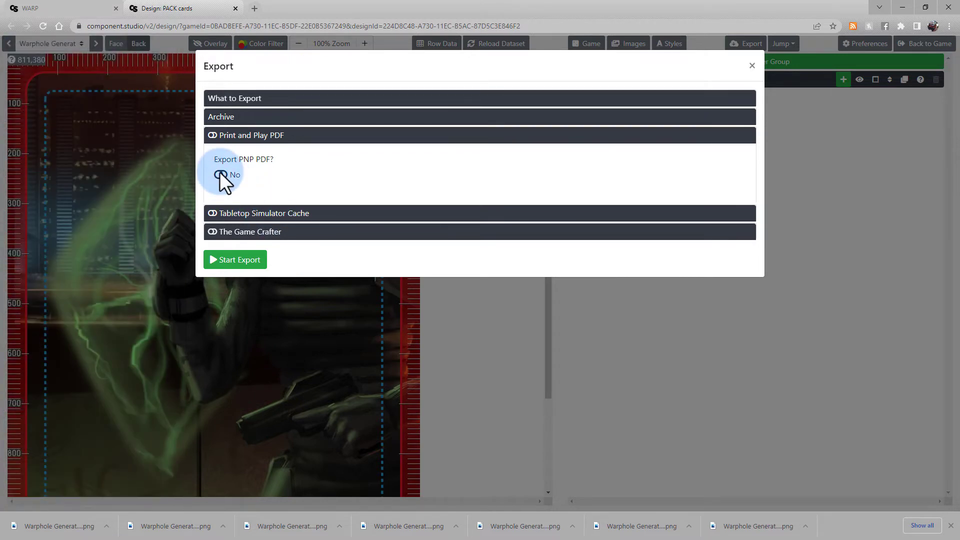
{"action": "left_click", "coordinate": [220, 174]}
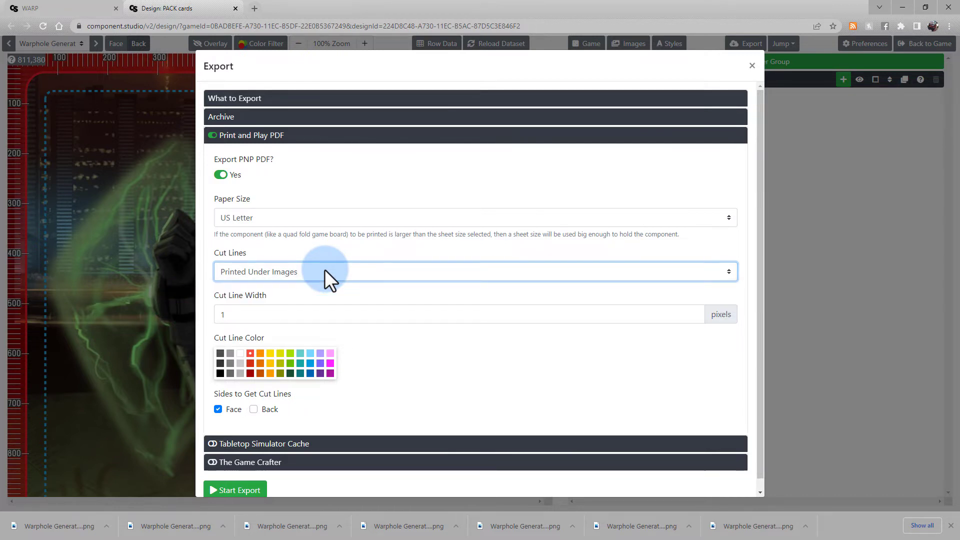
{"action": "left_click", "coordinate": [326, 316]}
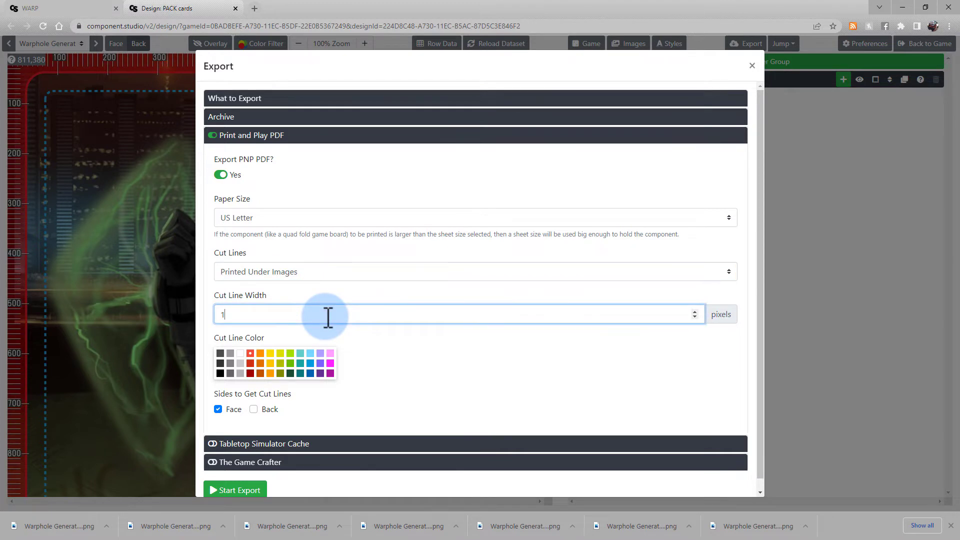
{"action": "mouse_move", "coordinate": [329, 334]}
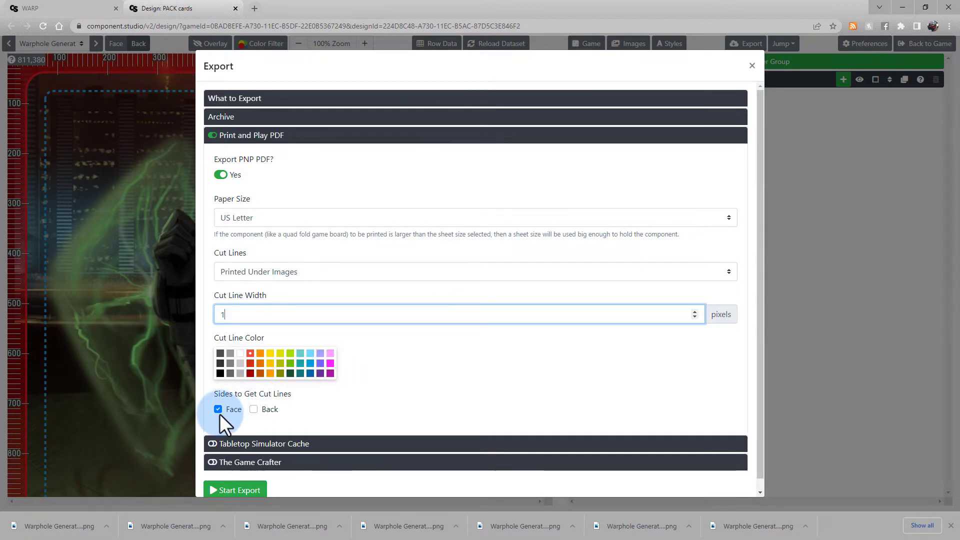
{"action": "left_click", "coordinate": [254, 409]}
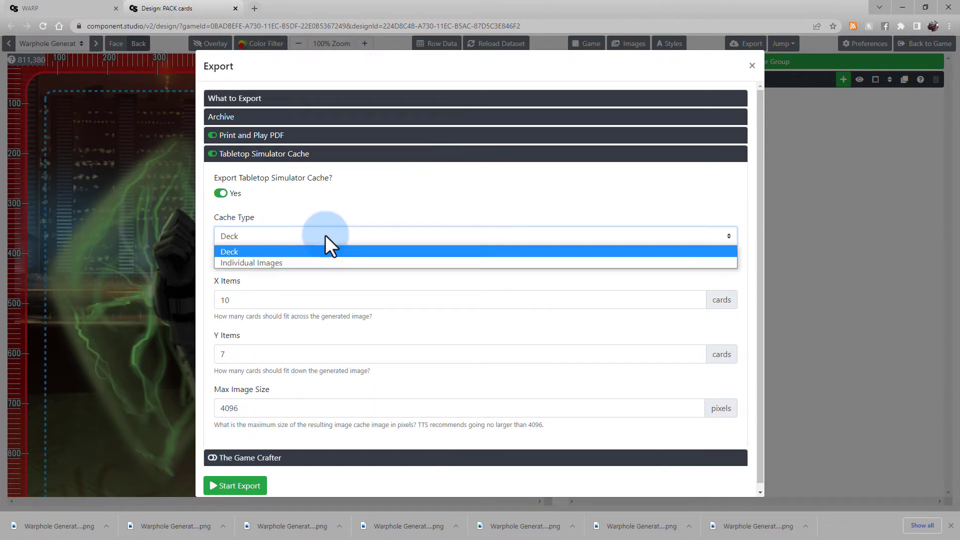
- Keep the Tabletop Simulator cache as a Deck of 10 by 7 cards, 4096 px max
{"action": "left_click", "coordinate": [229, 252]}
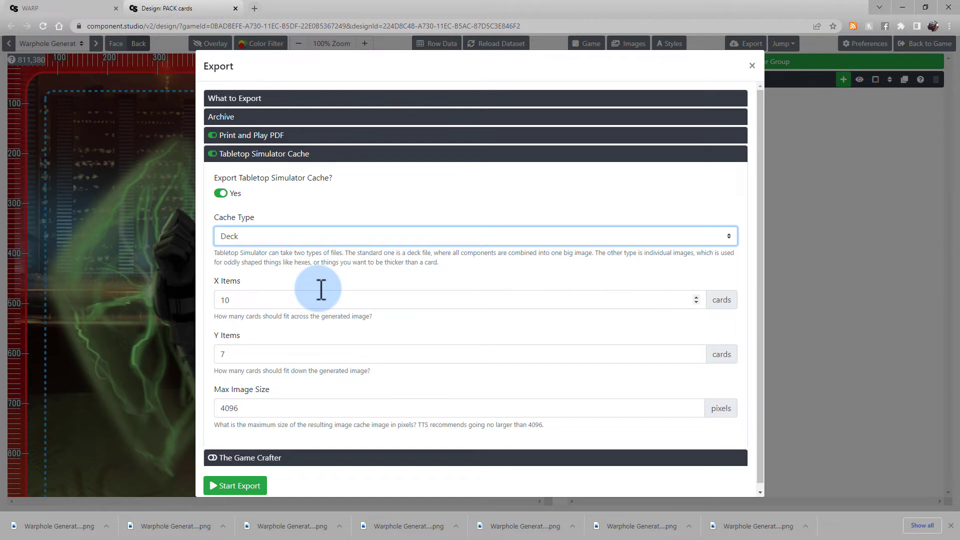
{"action": "mouse_move", "coordinate": [299, 351]}
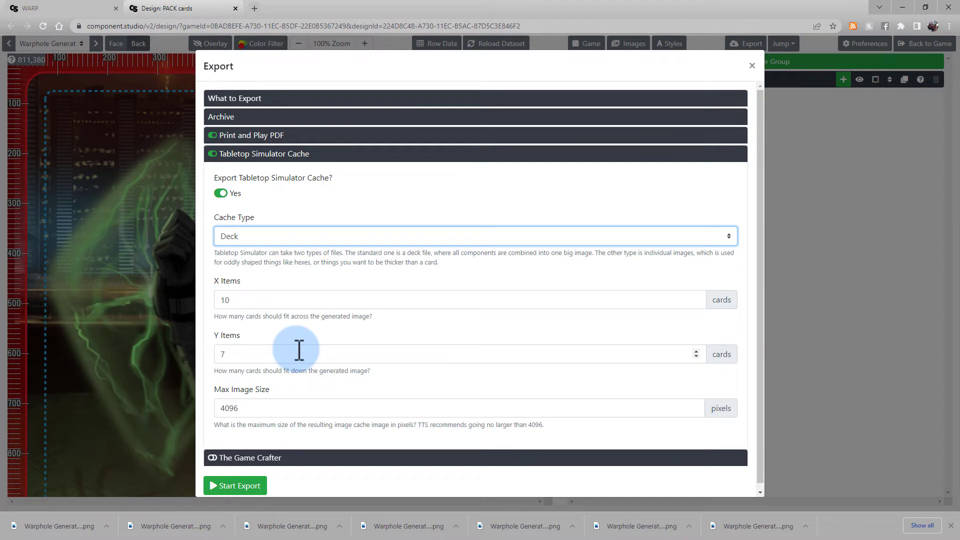
{"action": "left_click", "coordinate": [264, 154]}
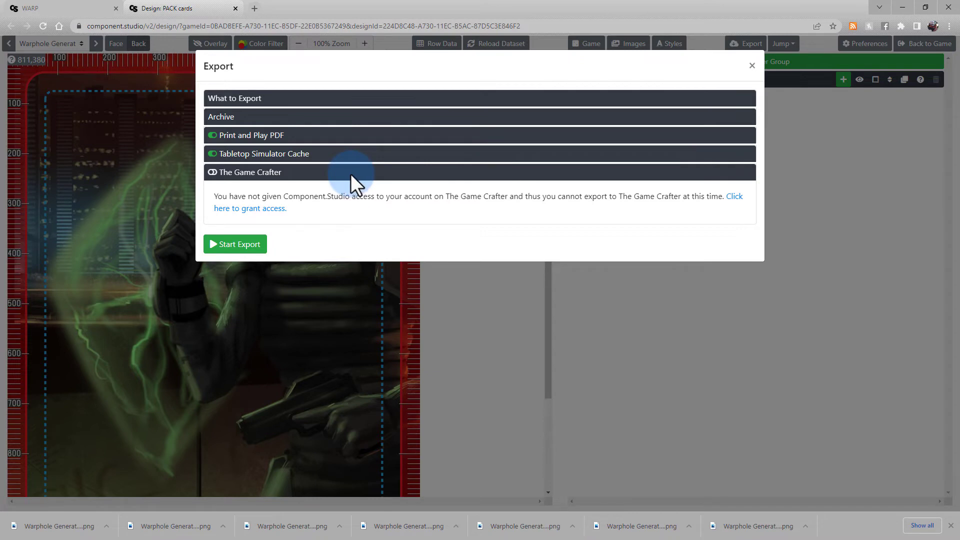
{"action": "mouse_move", "coordinate": [277, 216]}
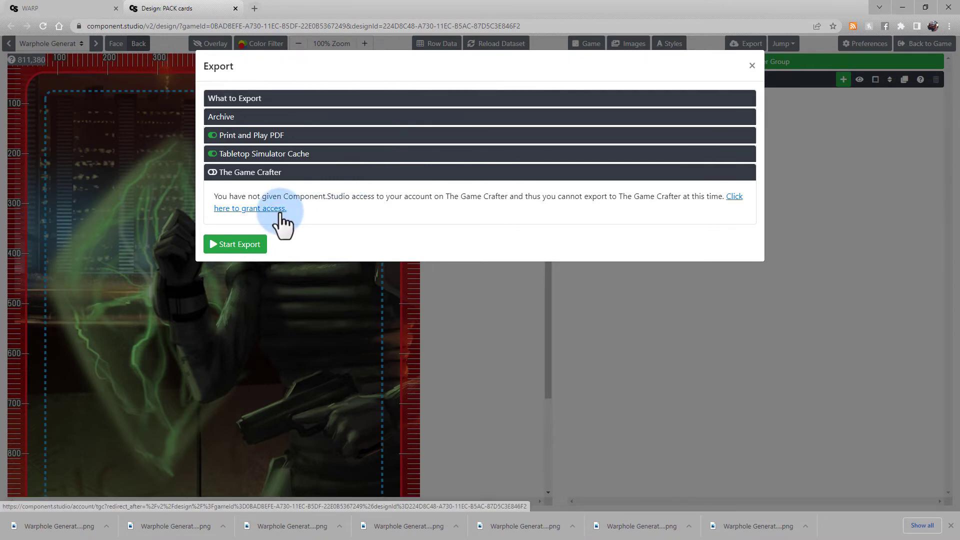
- Start granting Component Studio access to The Game Crafter account
{"action": "left_click", "coordinate": [250, 208]}
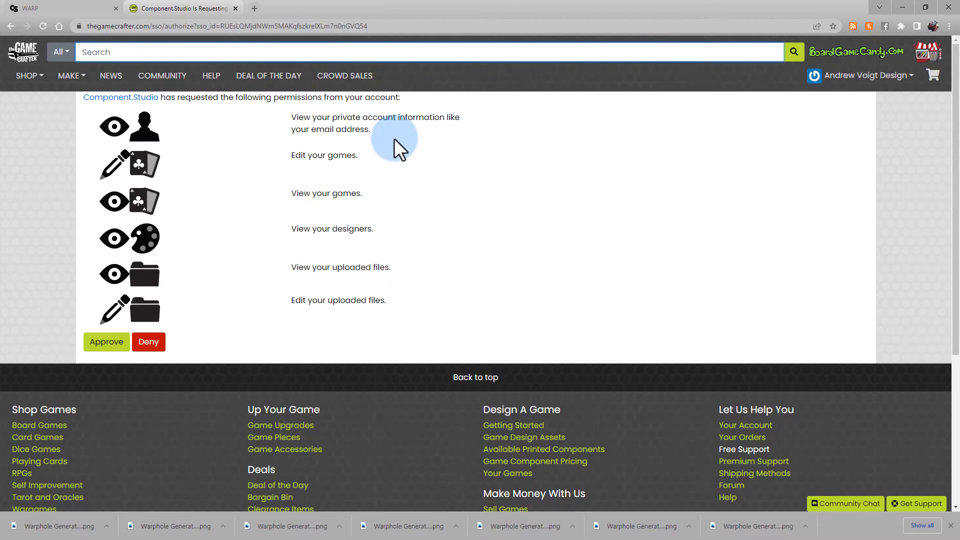
- Approve Component.Studio's requested permissions on The Game Crafter
{"action": "left_click", "coordinate": [106, 342]}
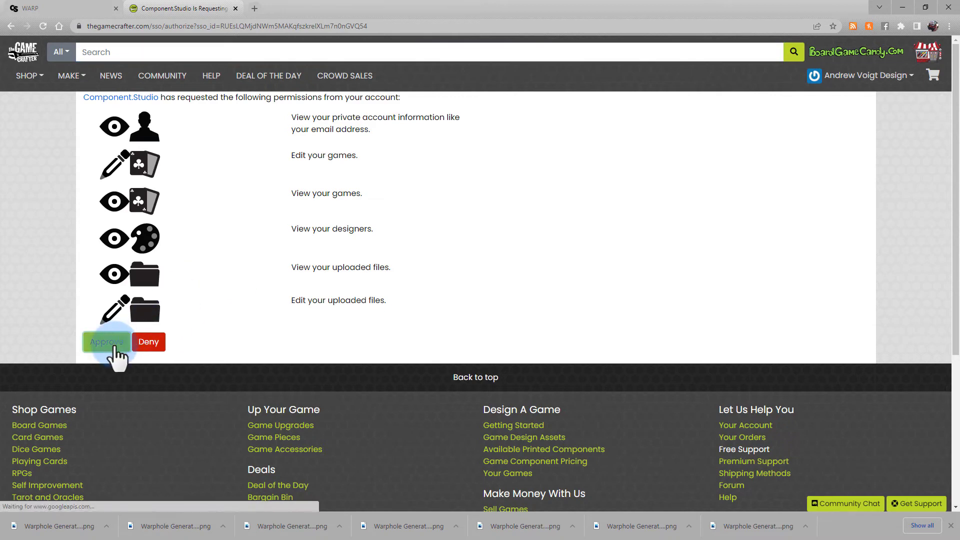
{"action": "left_click", "coordinate": [106, 342]}
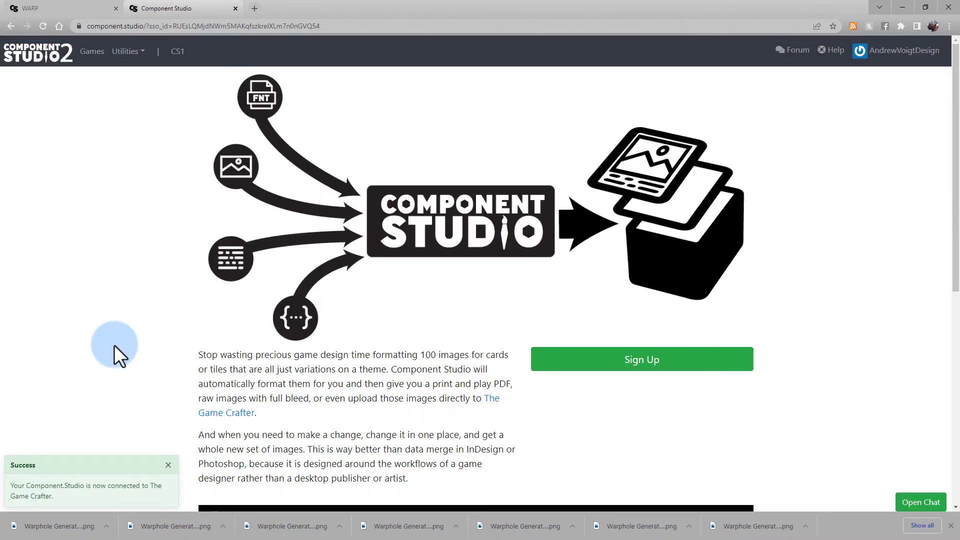
- Return to the Games list and reopen the WARP game for editing
{"action": "left_click", "coordinate": [92, 51]}
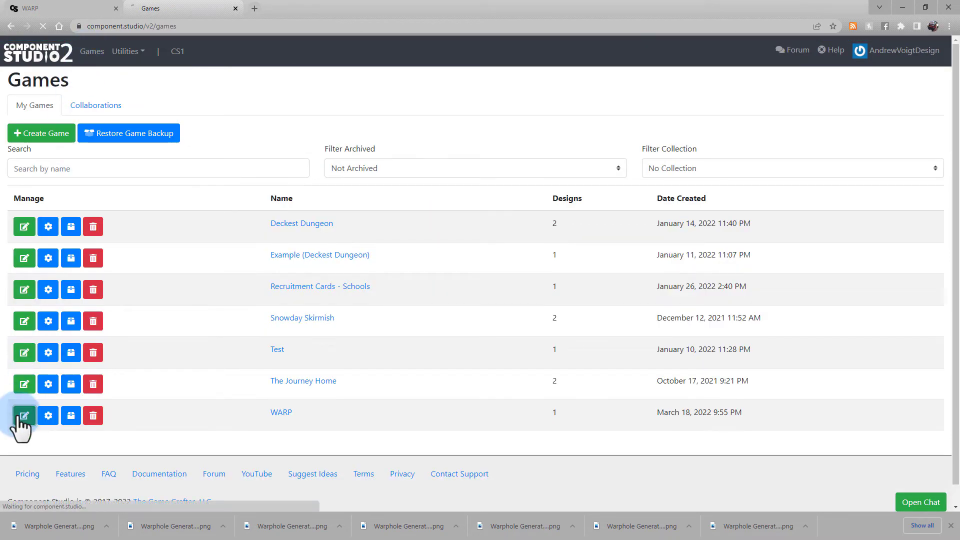
{"action": "left_click", "coordinate": [24, 415]}
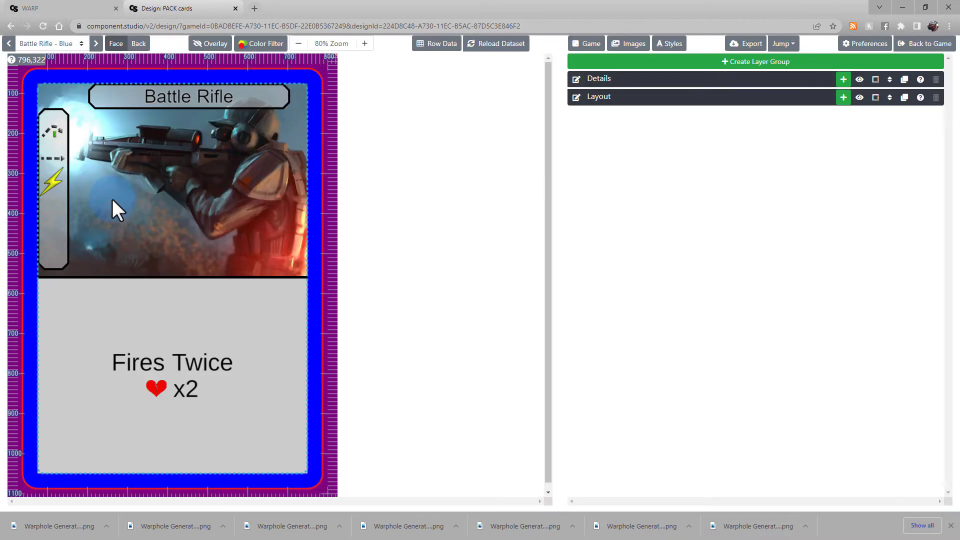
- Bring up the deck's full Export settings listing every card variant
{"action": "left_click", "coordinate": [745, 43]}
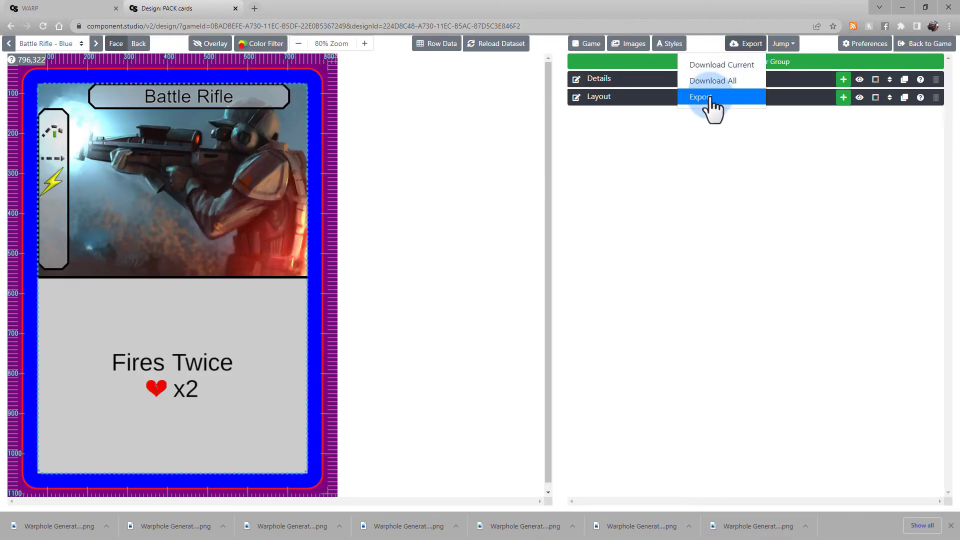
{"action": "left_click", "coordinate": [700, 97]}
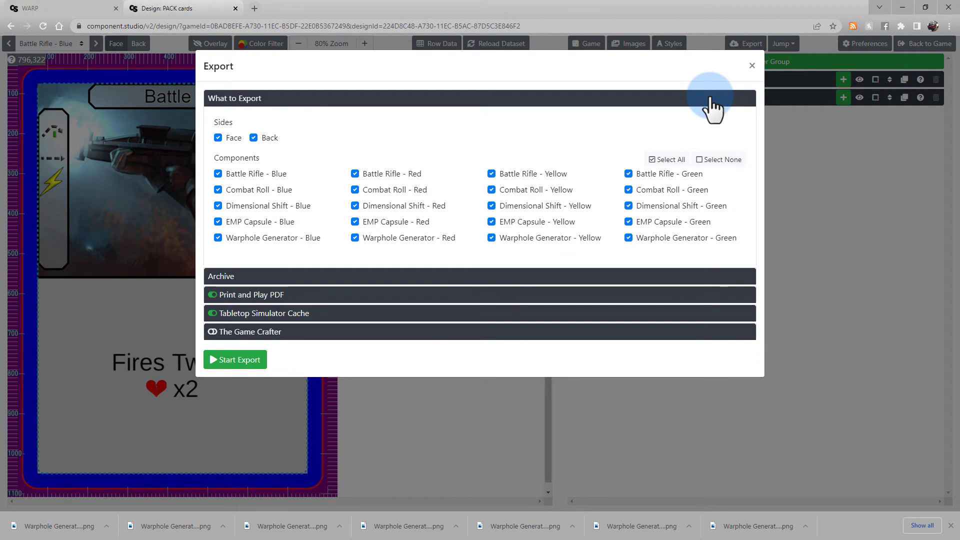
{"action": "mouse_move", "coordinate": [466, 277]}
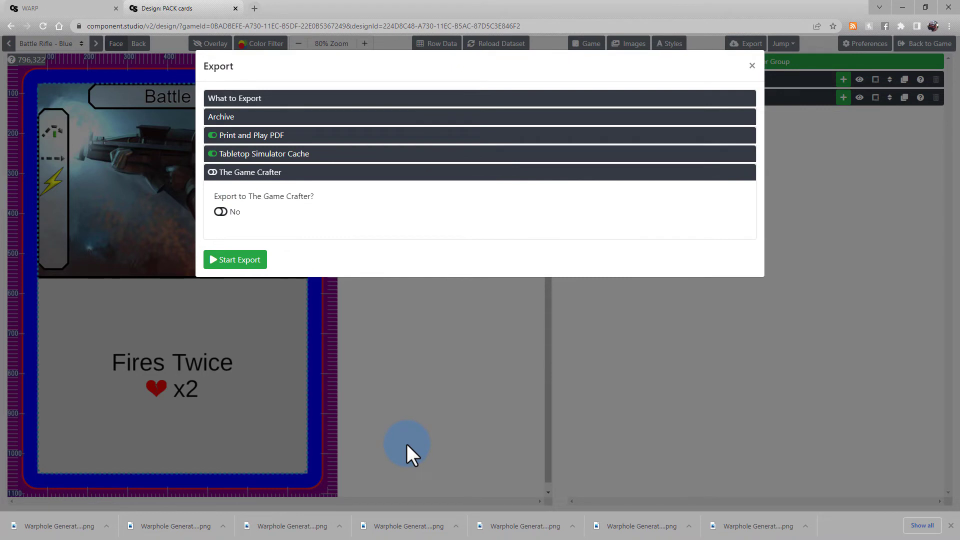
- Enable The Game Crafter export and create a new game named WARP 2022
{"action": "left_click", "coordinate": [220, 212]}
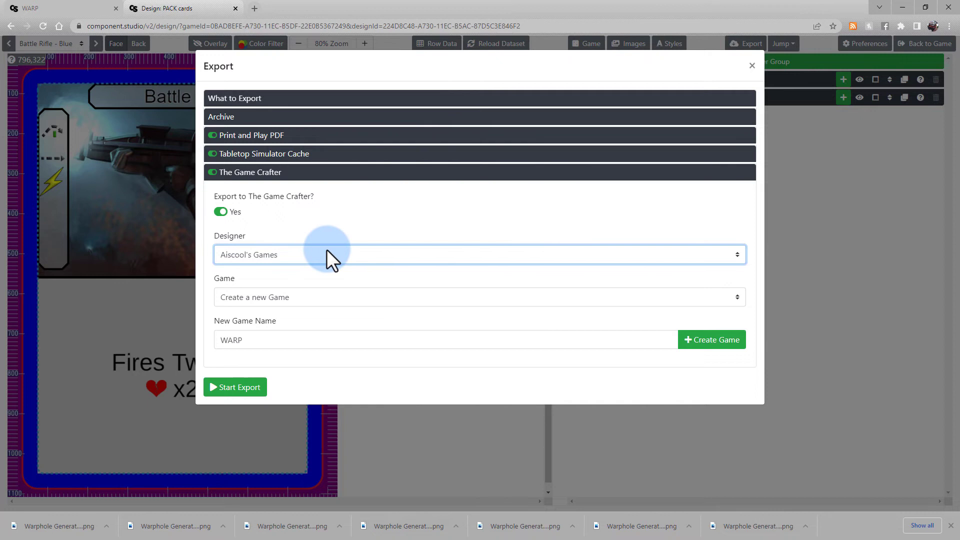
{"action": "mouse_move", "coordinate": [329, 305]}
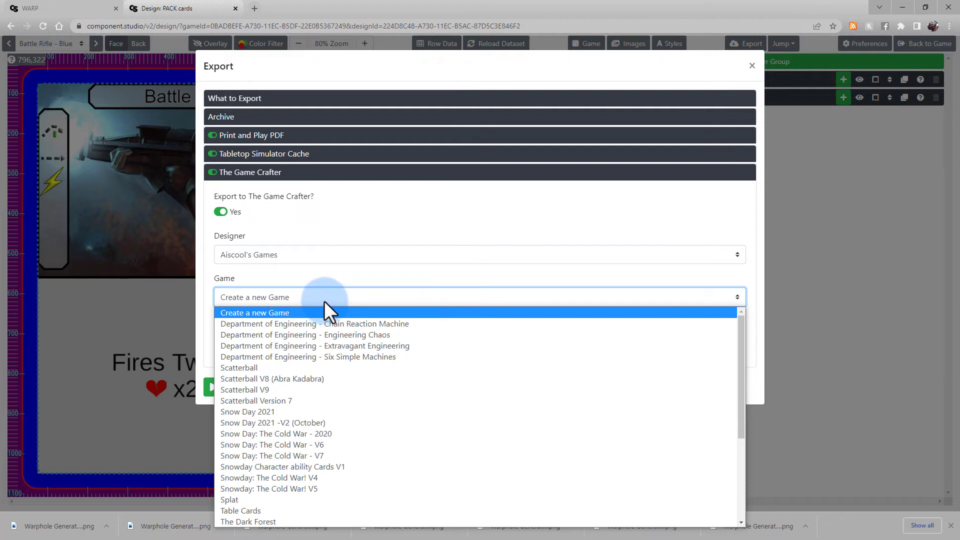
{"action": "left_click", "coordinate": [255, 312]}
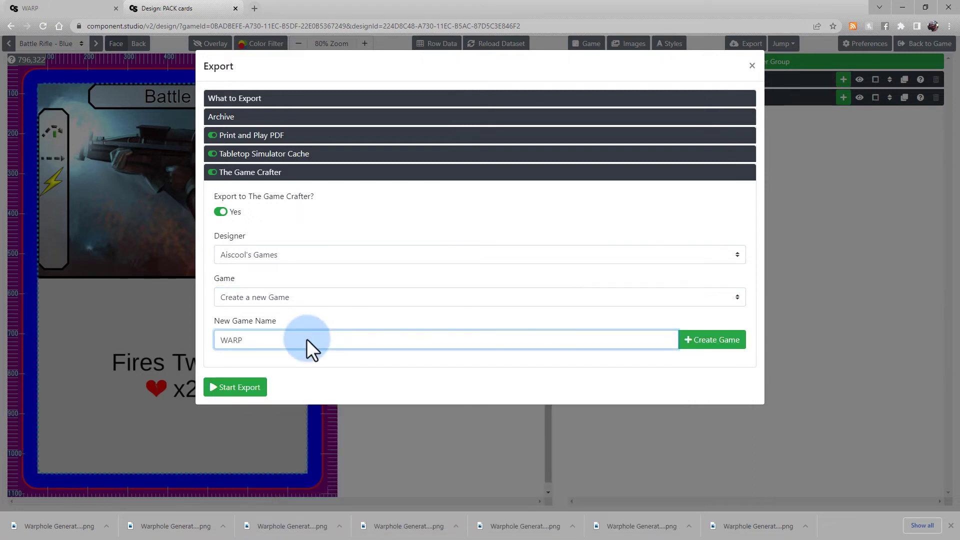
{"action": "type", "text": "2022"}
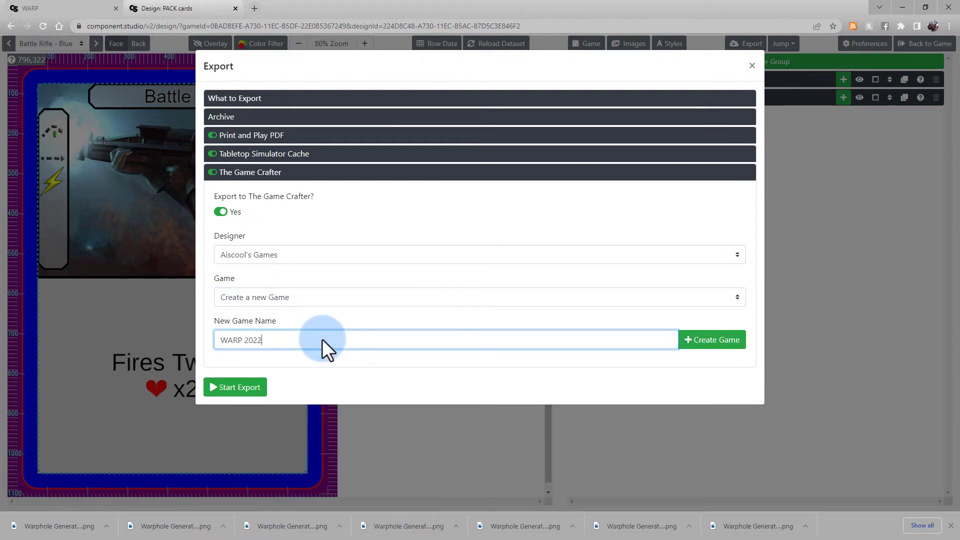
{"action": "left_click", "coordinate": [712, 340]}
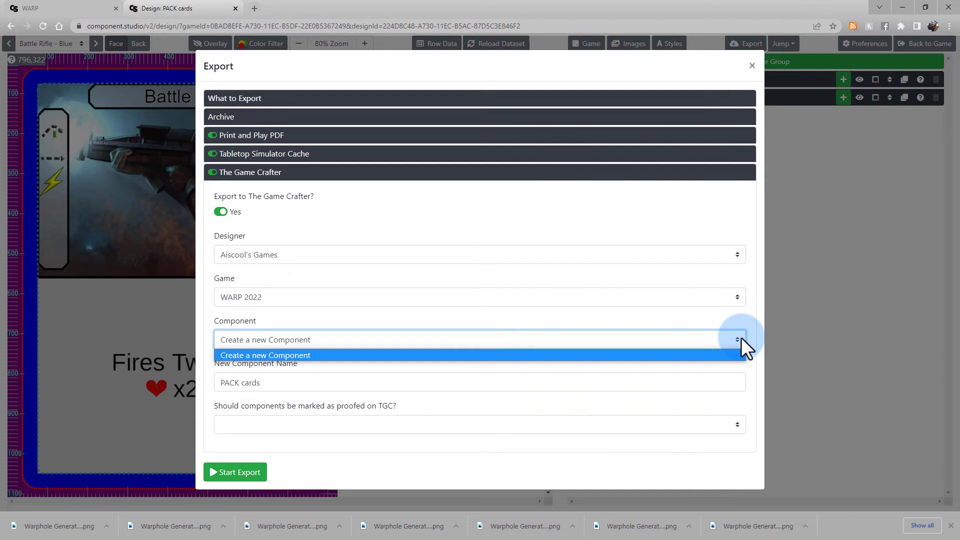
- Create a new PACK cards component marked as proofed and start the export
{"action": "left_click", "coordinate": [265, 355]}
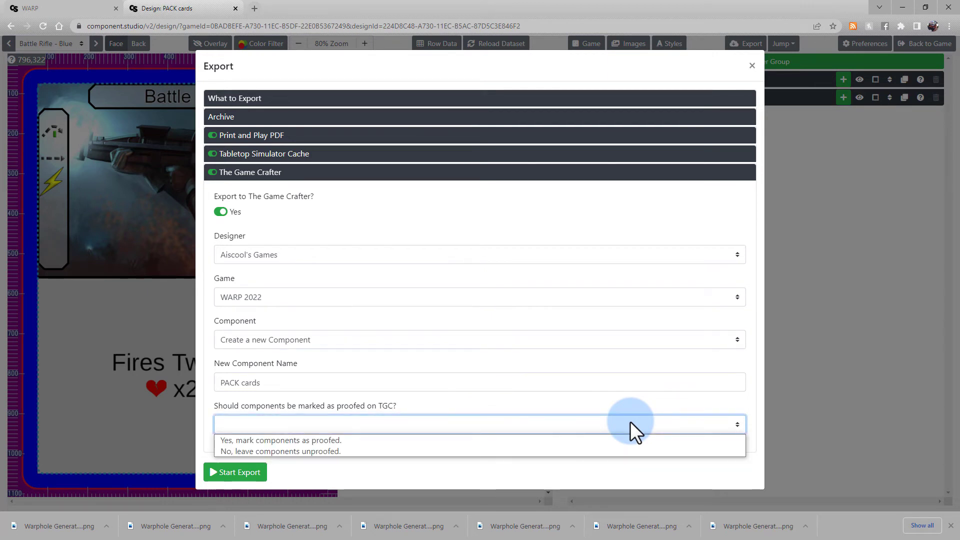
{"action": "mouse_move", "coordinate": [280, 440]}
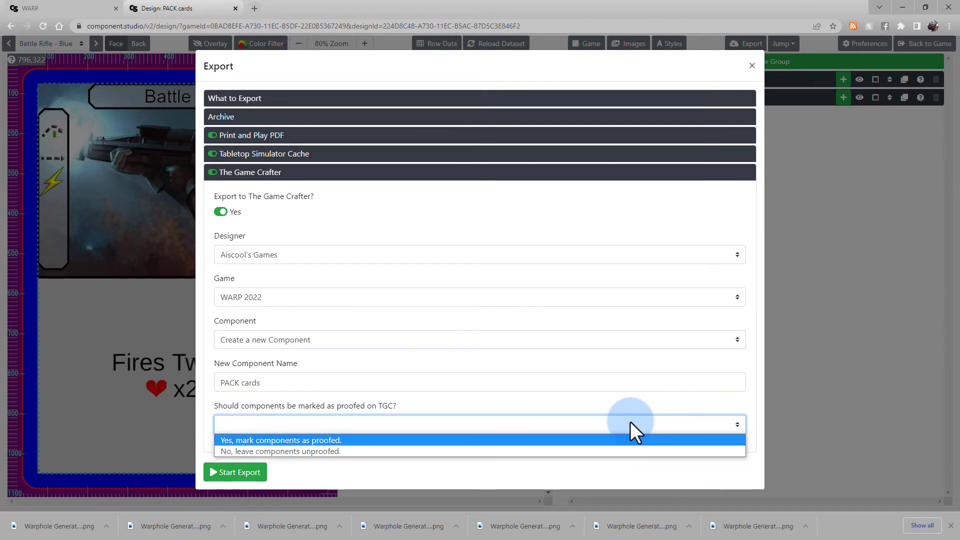
{"action": "left_click", "coordinate": [280, 440]}
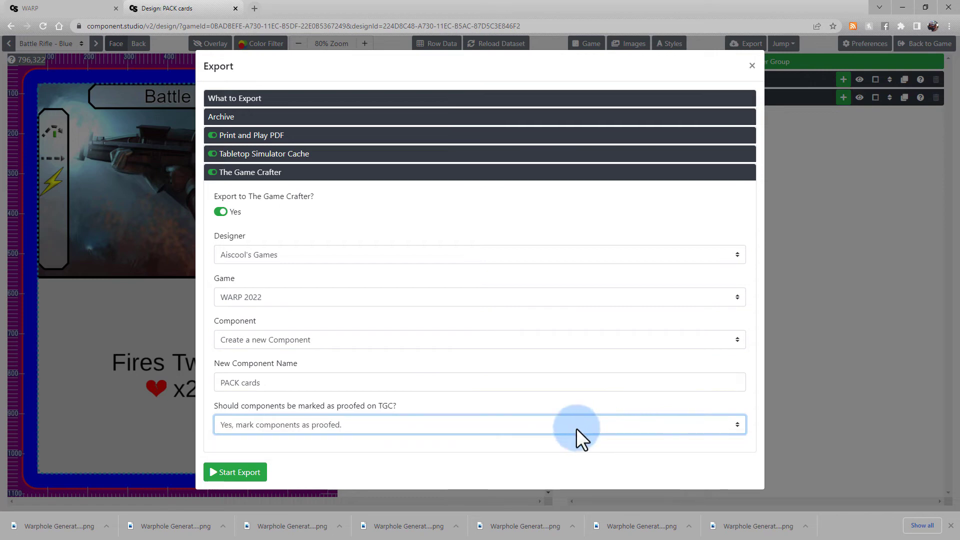
{"action": "left_click", "coordinate": [234, 472]}
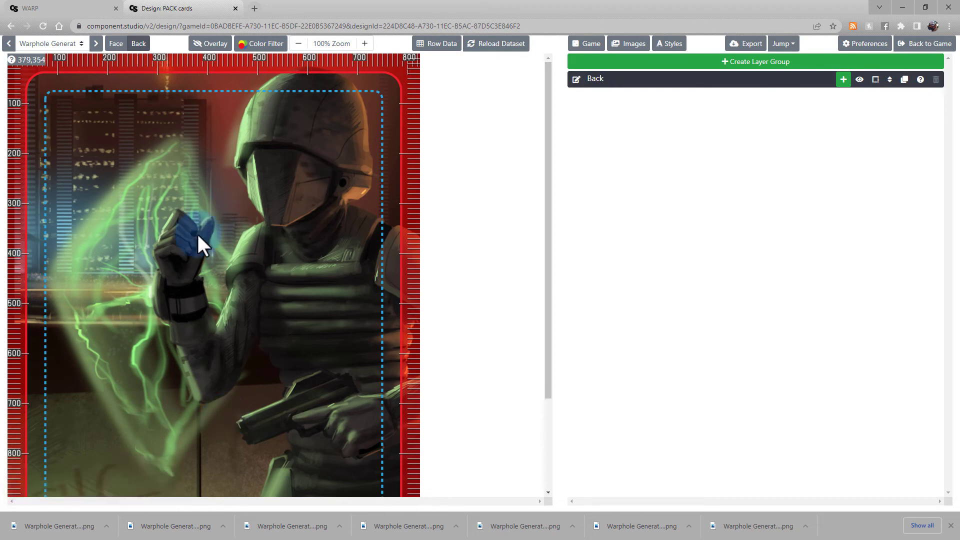
- After the export finishes, switch to the WARP game's page showing its archives
{"action": "left_click", "coordinate": [40, 10]}
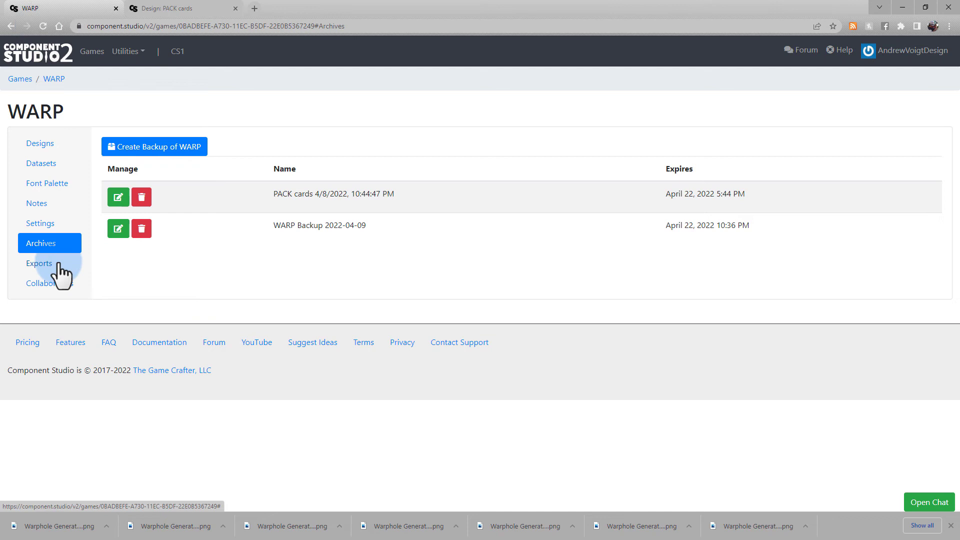
- Check the Exports list for PACK cards and view the TGC export result
{"action": "left_click", "coordinate": [40, 264]}
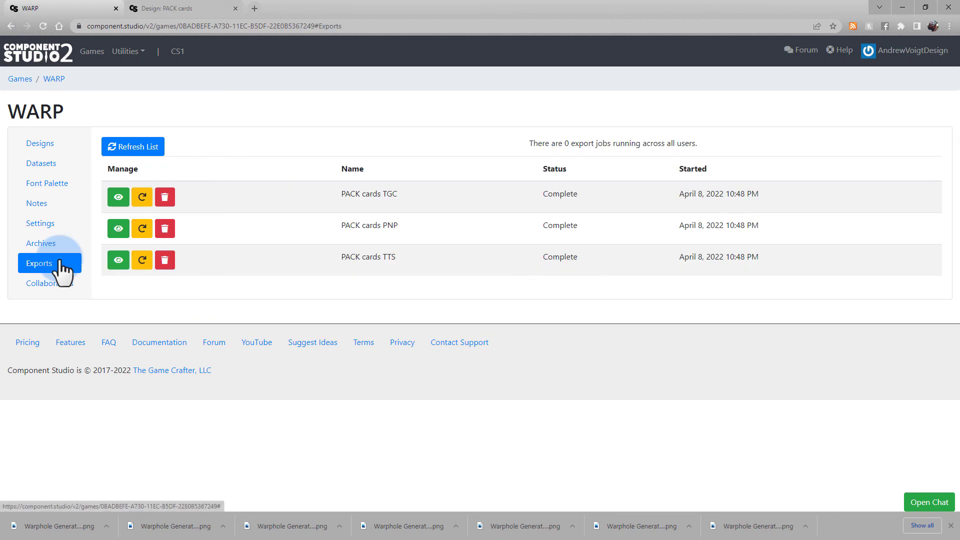
{"action": "mouse_move", "coordinate": [62, 274]}
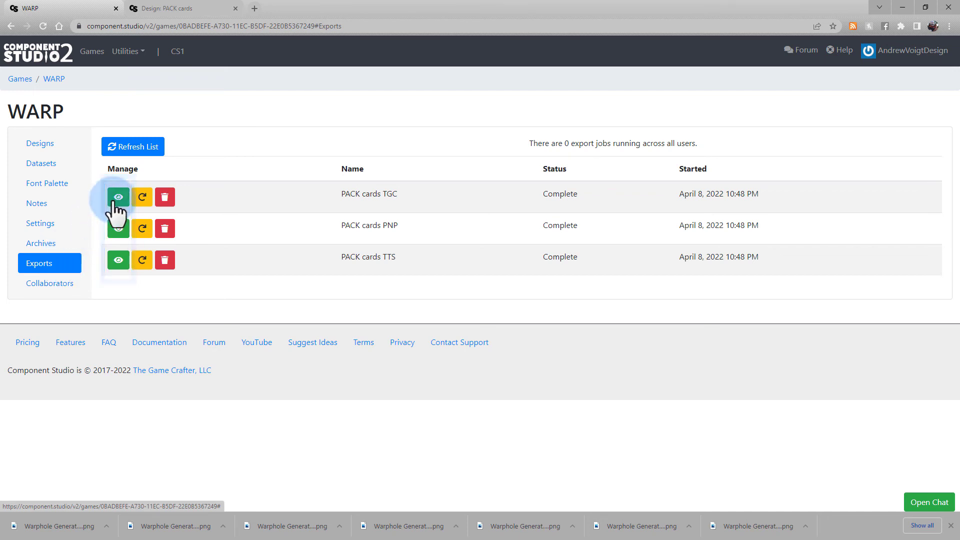
{"action": "left_click", "coordinate": [118, 197]}
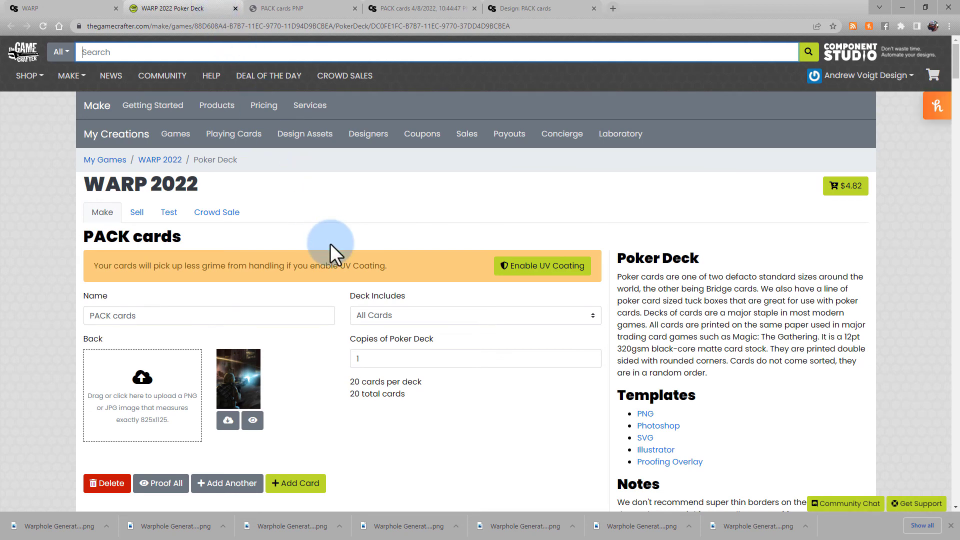
- Review the WARP 2022 poker deck cards, then the PNP PDF and the PACK cards archive
{"action": "scroll", "scroll_direction": "down", "scroll_amount": 3}
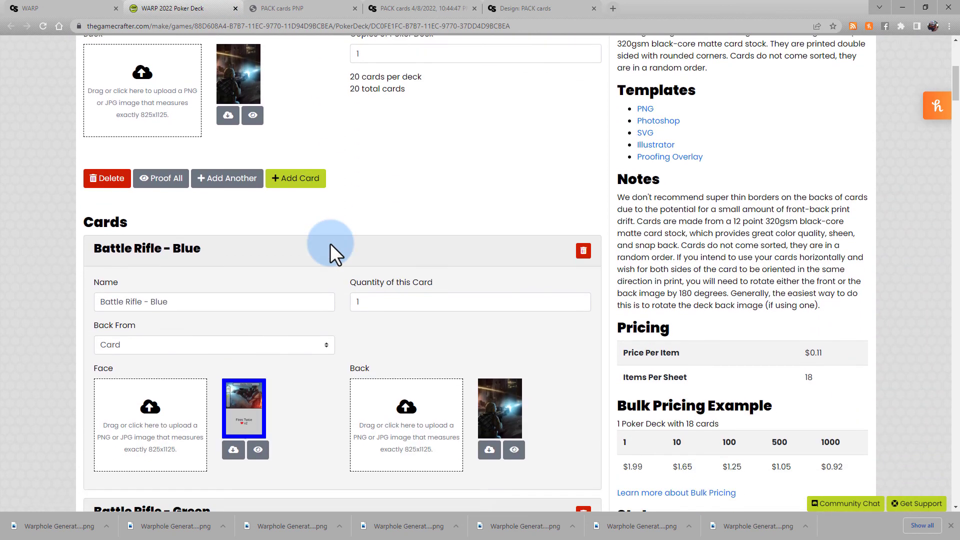
{"action": "scroll", "scroll_direction": "down", "scroll_amount": 3}
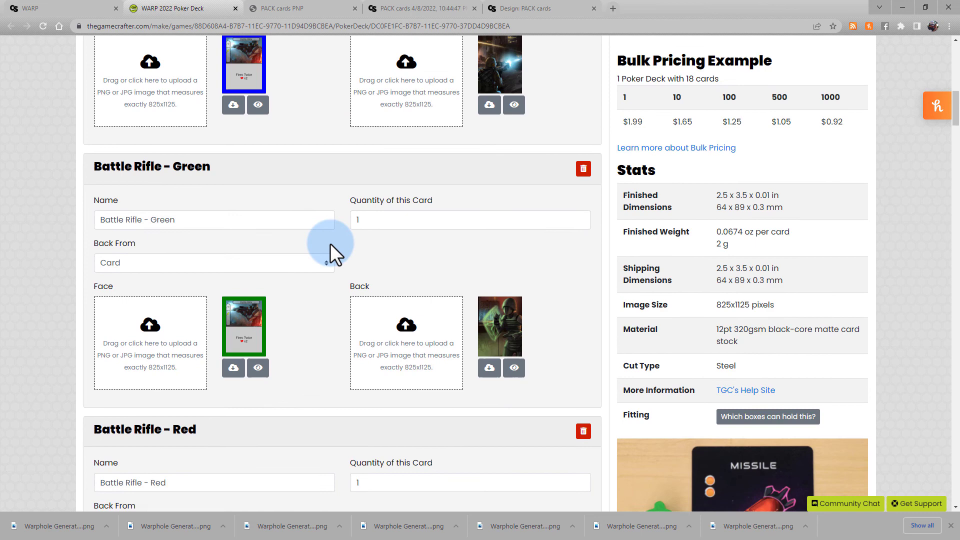
{"action": "scroll", "scroll_direction": "down", "scroll_amount": 3}
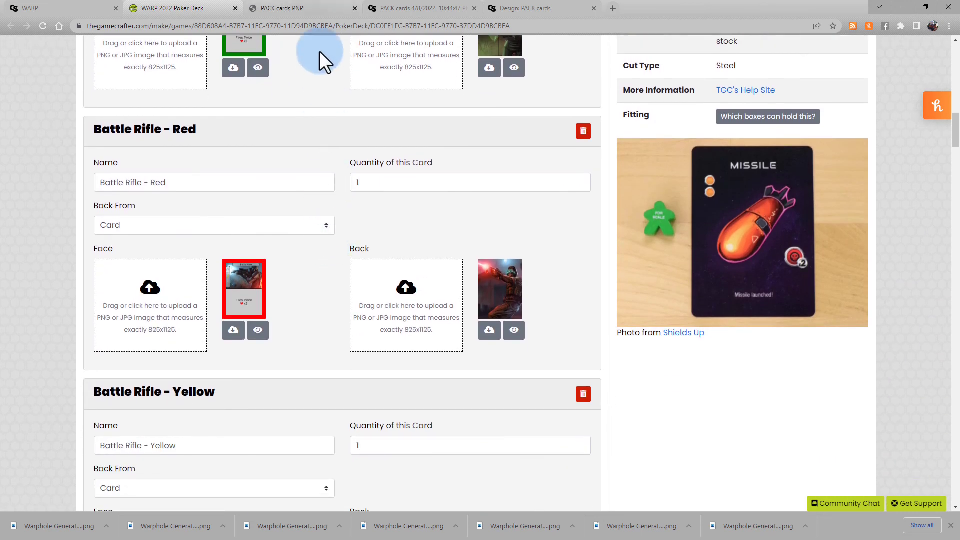
{"action": "left_click", "coordinate": [295, 8]}
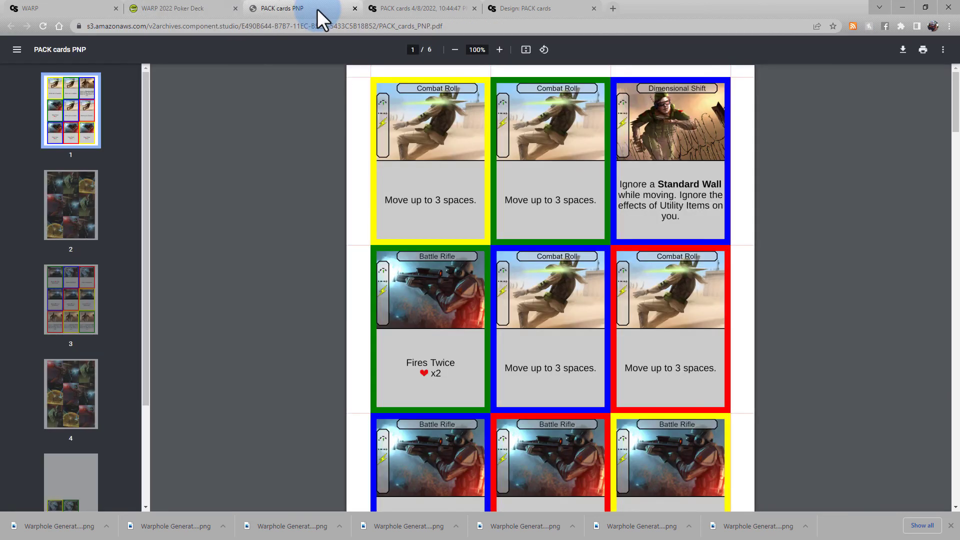
{"action": "mouse_move", "coordinate": [491, 82]}
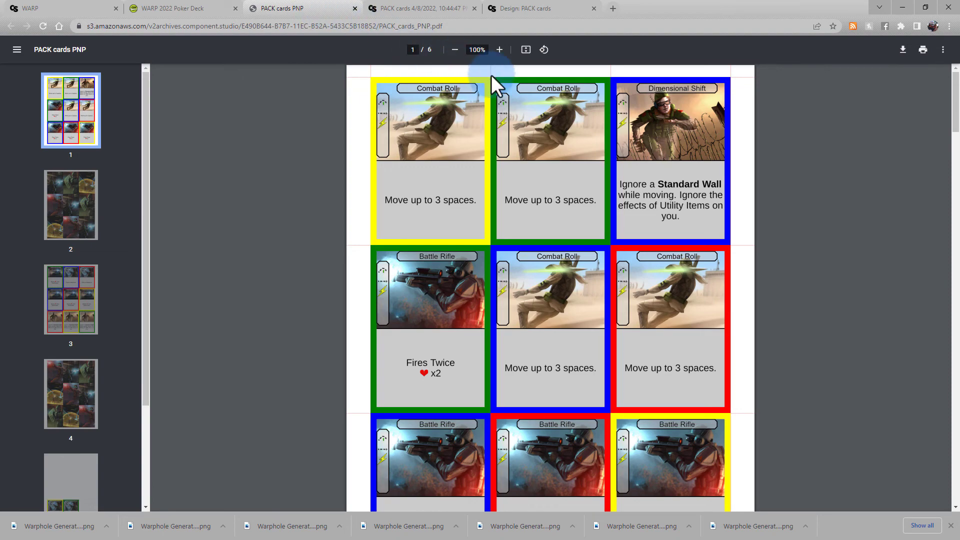
{"action": "left_click", "coordinate": [421, 8]}
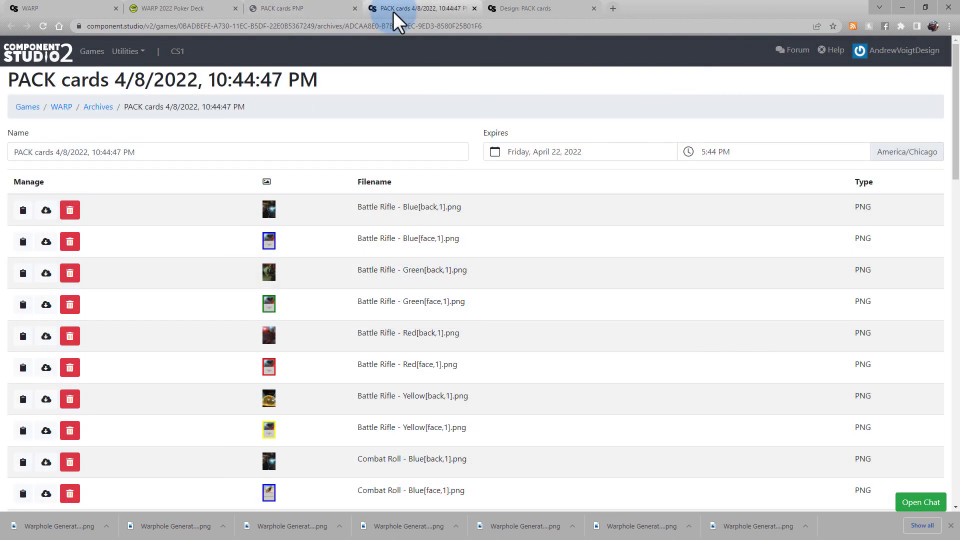
{"action": "scroll", "scroll_direction": "down", "scroll_amount": 3}
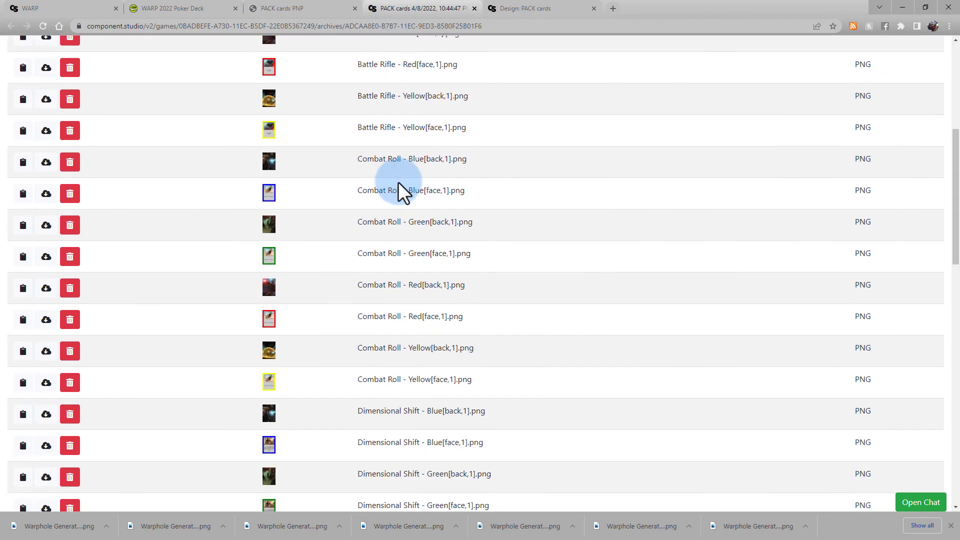
{"action": "scroll", "scroll_direction": "down", "scroll_amount": 3}
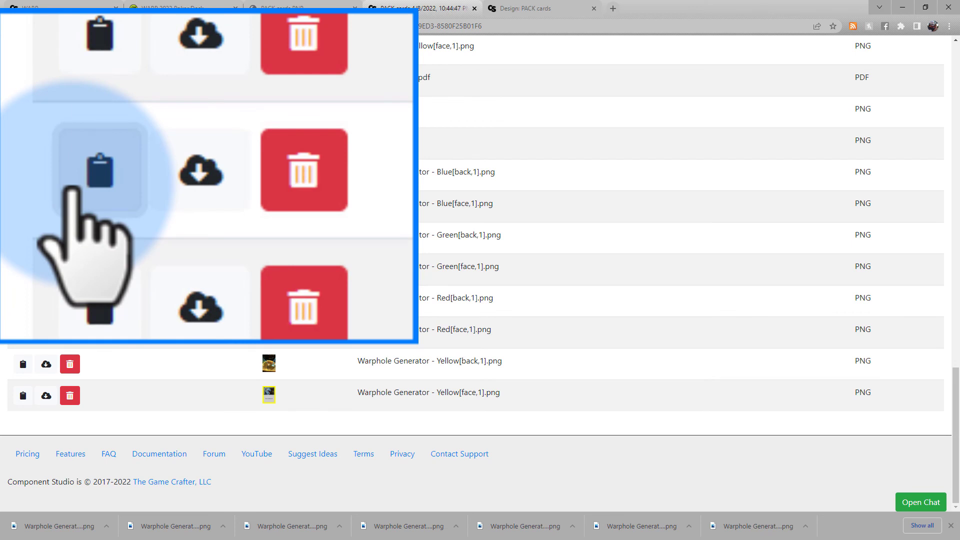
{"action": "mouse_move", "coordinate": [199, 170]}
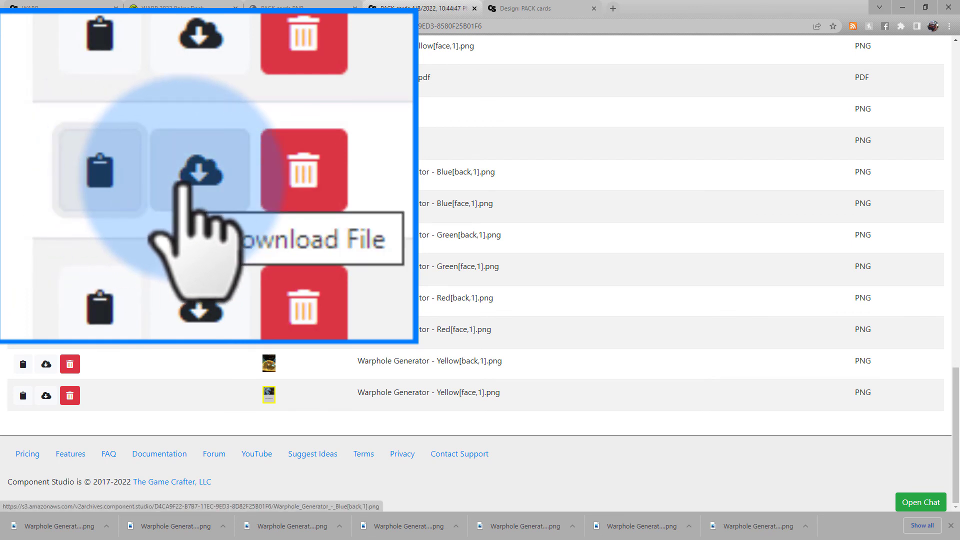